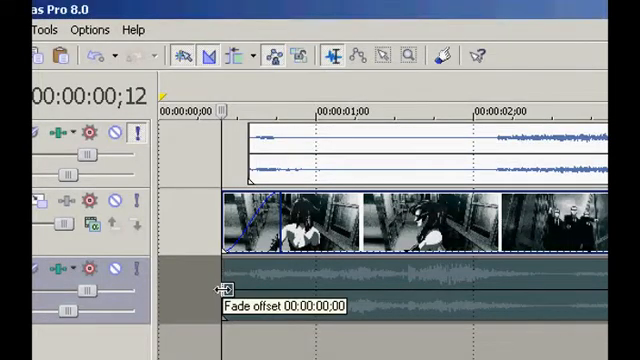
mouse_move(230, 237)
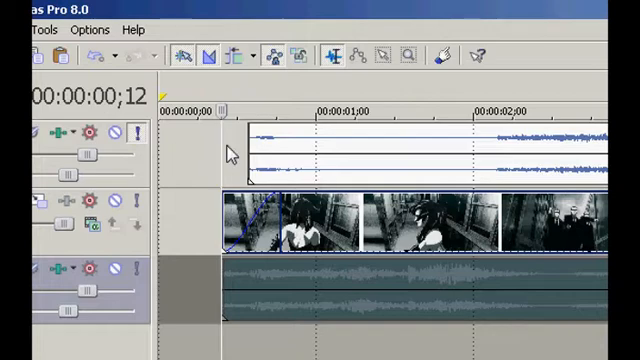
mouse_move(207, 161)
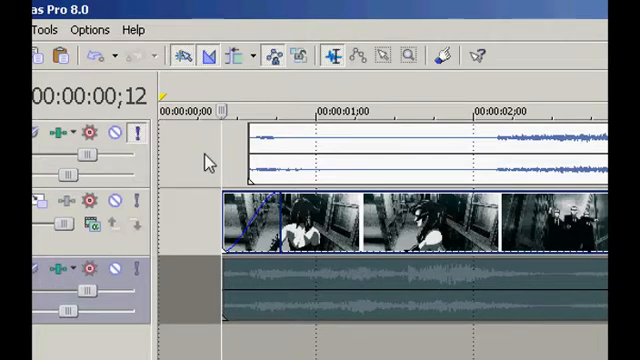
mouse_move(233, 160)
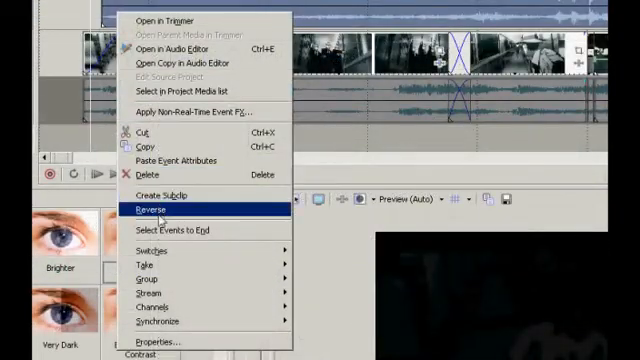
Step: Play the project from the timeline to check whether the audio matches the video
left_click(160, 209)
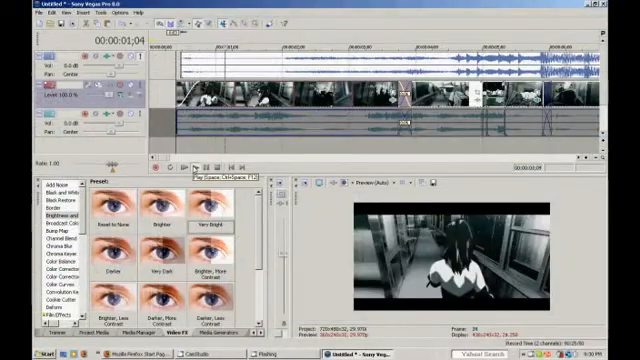
left_click(198, 168)
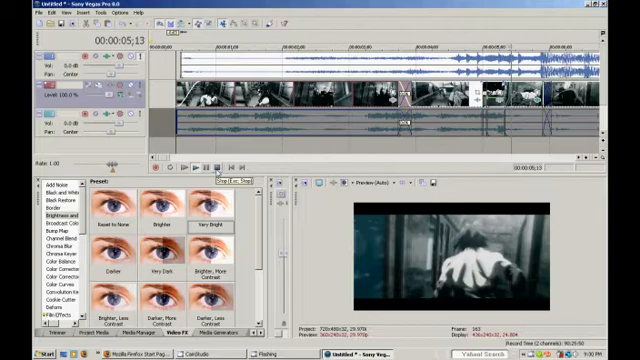
left_click(196, 167)
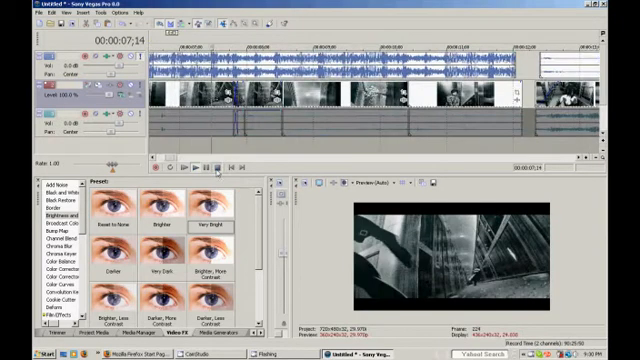